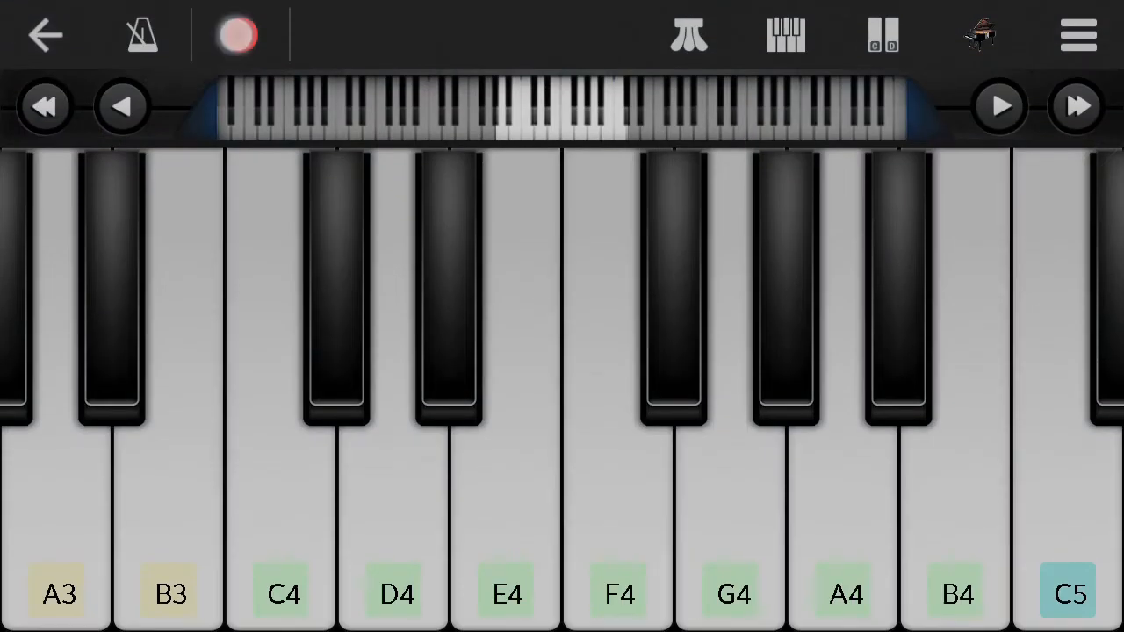
Record a short melody on the keyboard, playing a few notes such as C4.
left_click(237, 36)
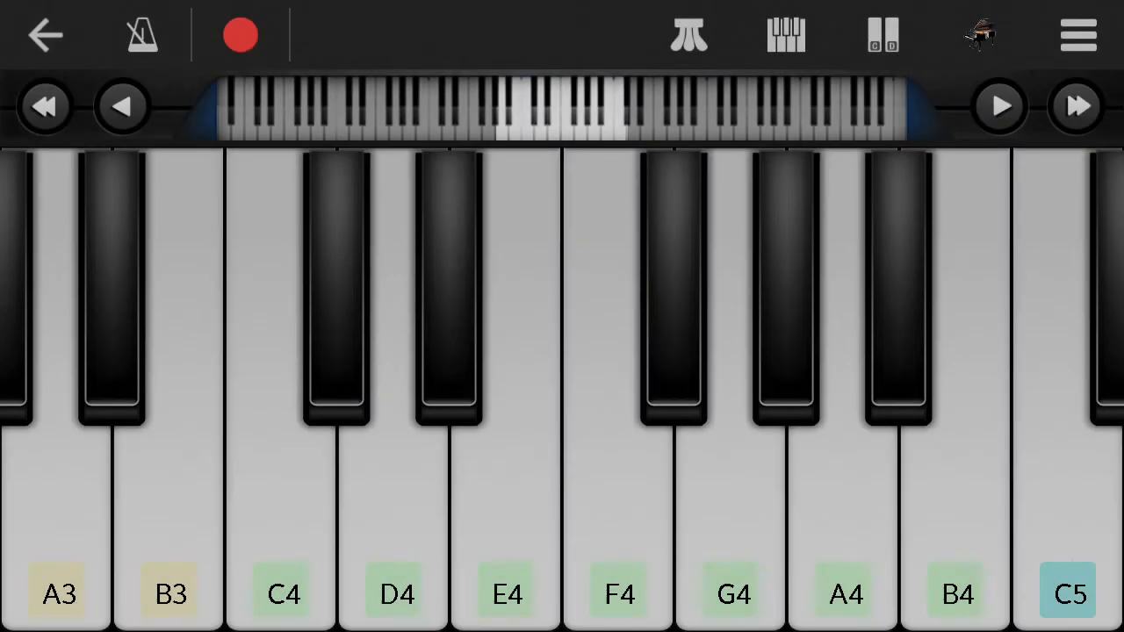
left_click(295, 559)
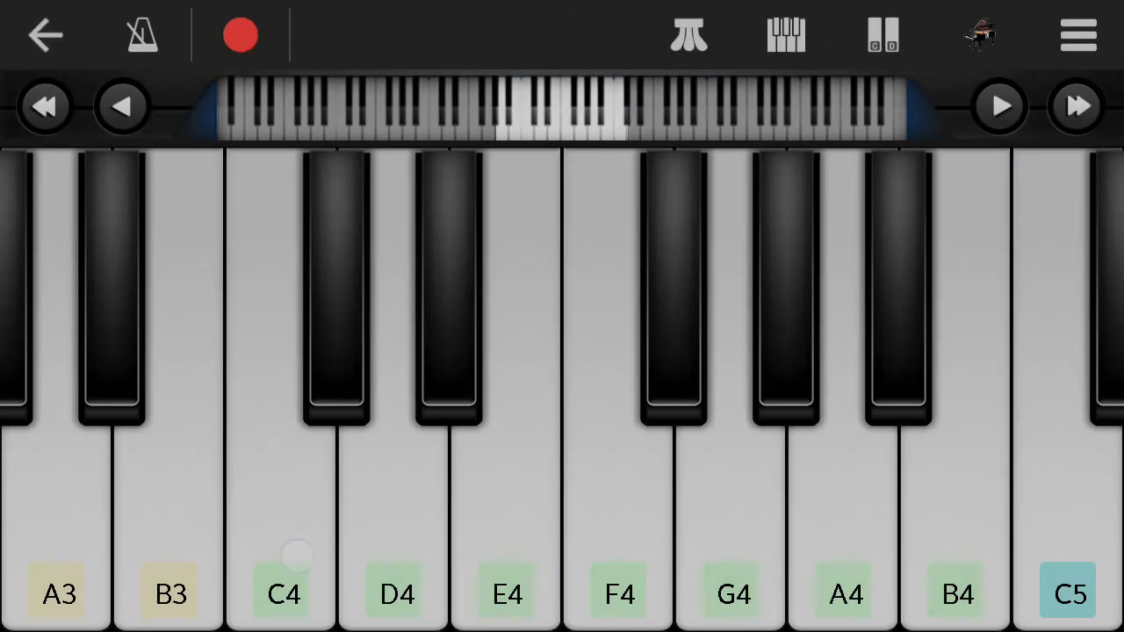
left_click(282, 555)
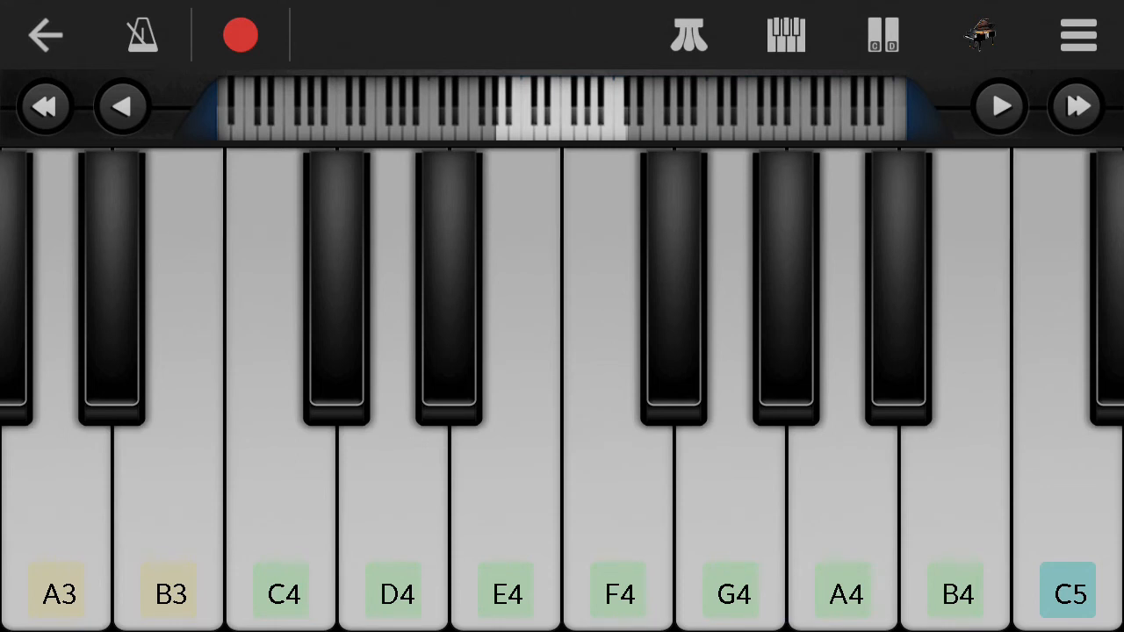
left_click(239, 35)
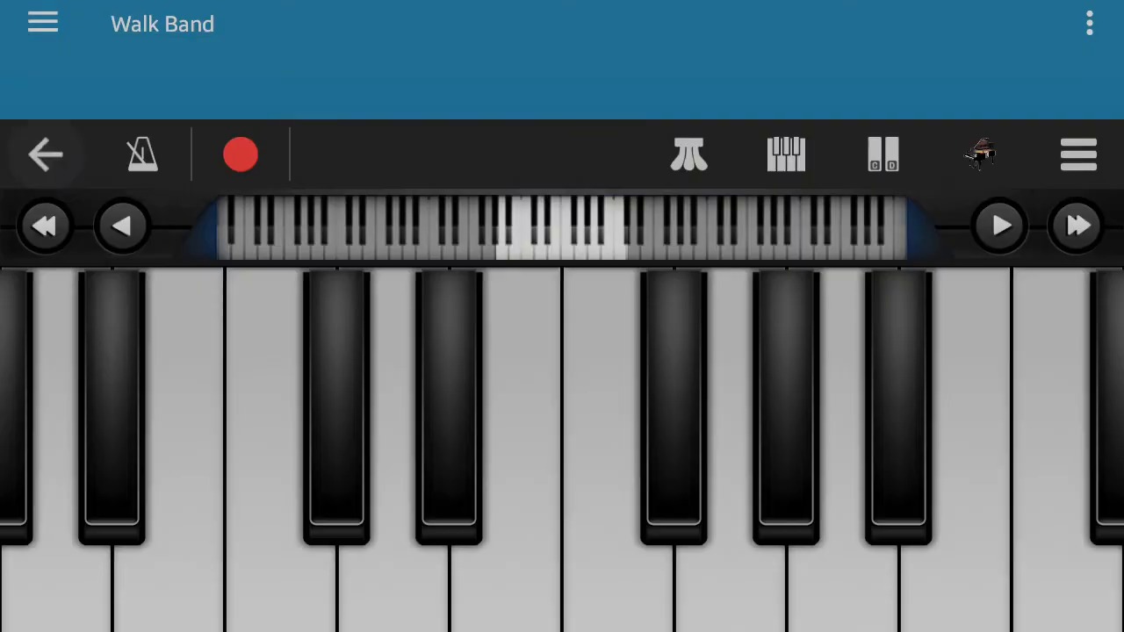
Reopen the Keyboard instrument and start a new recording with MIDI as the type.
left_click(45, 154)
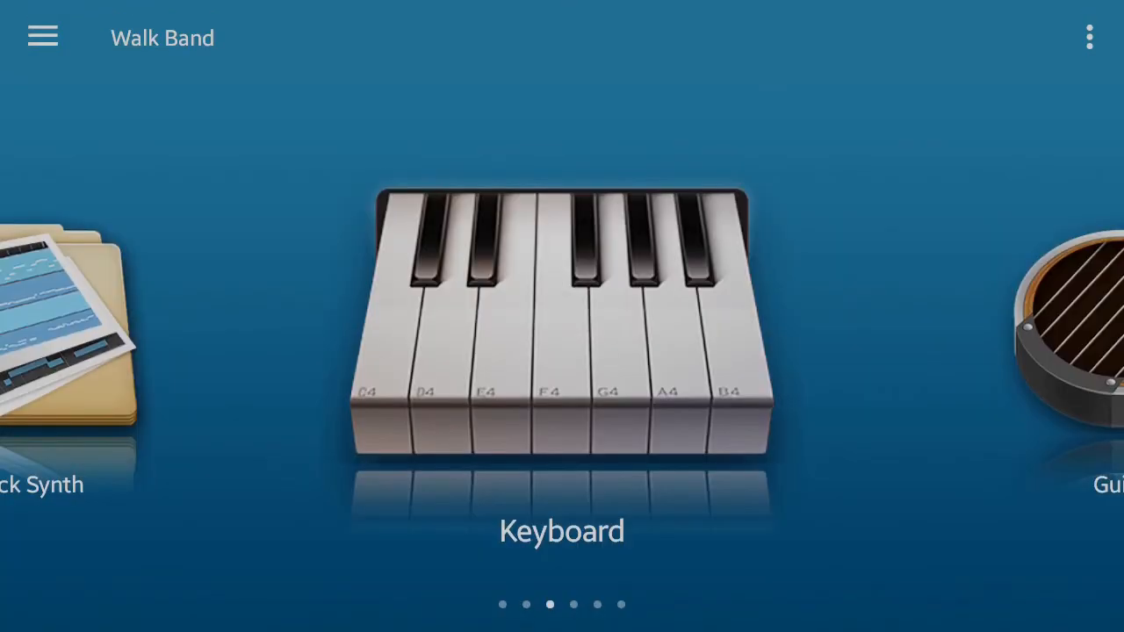
left_click(513, 330)
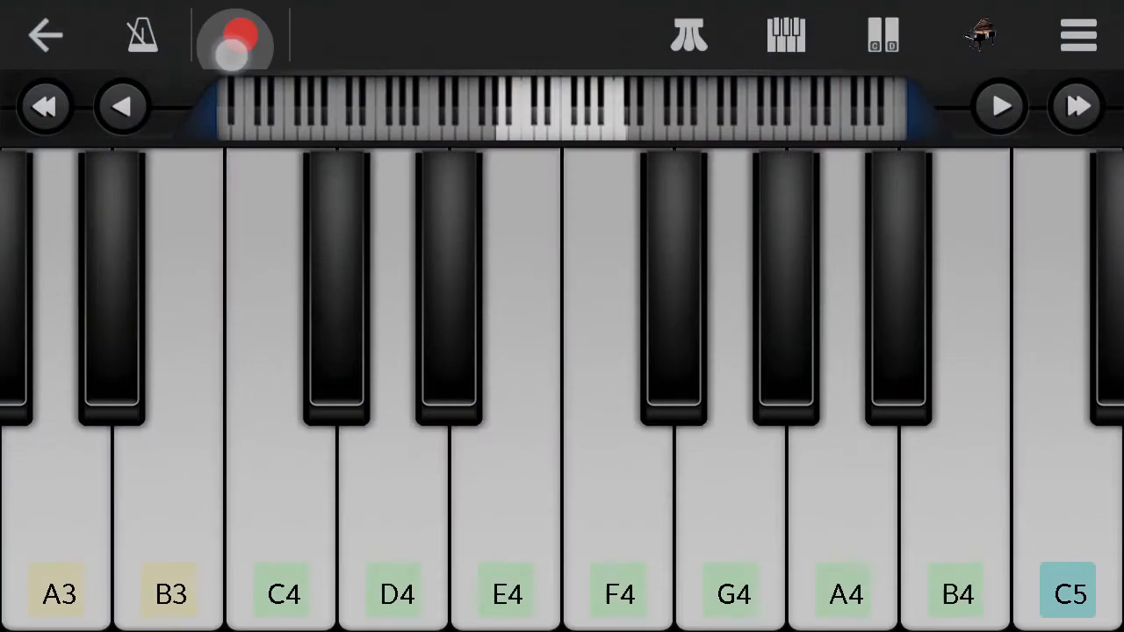
left_click(235, 37)
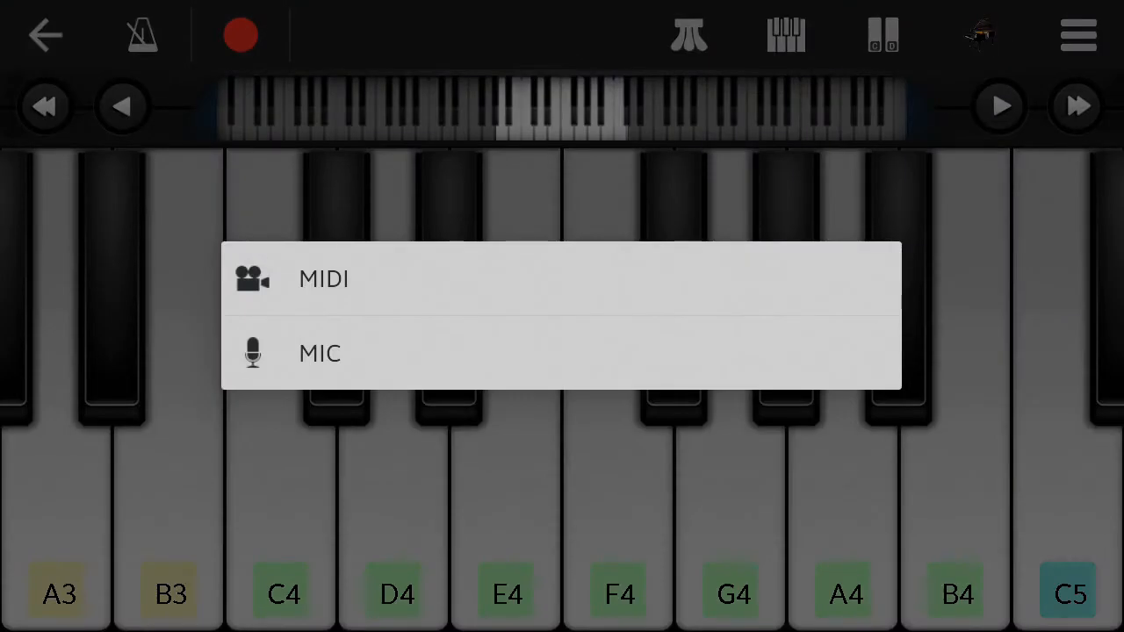
left_click(45, 34)
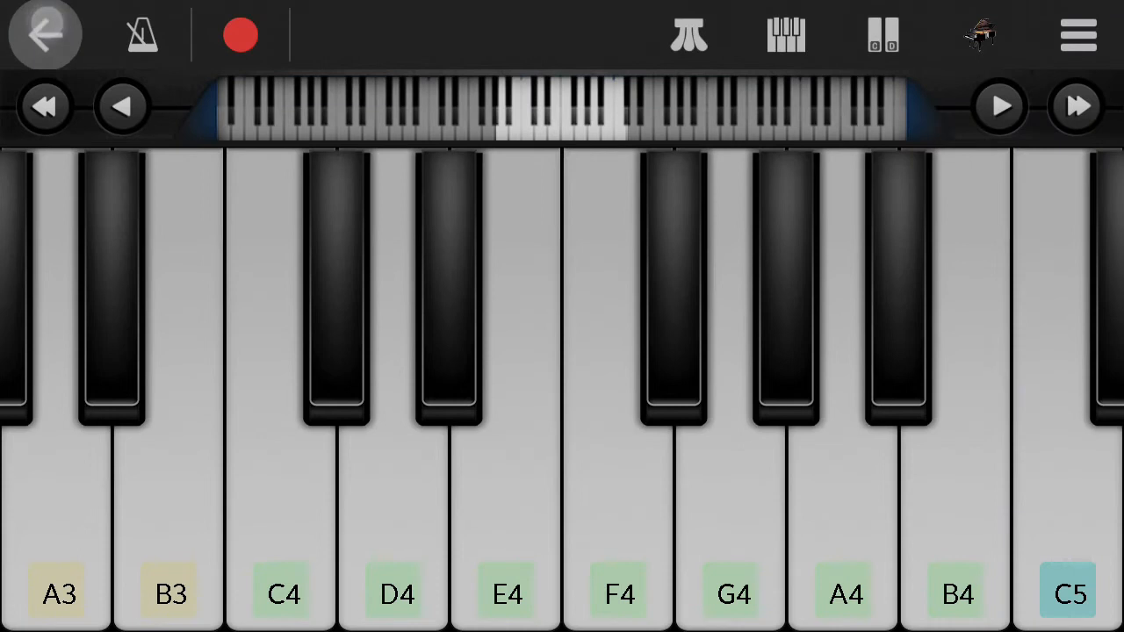
Return to the instrument picker and bring up the app's navigation menu.
left_click(44, 33)
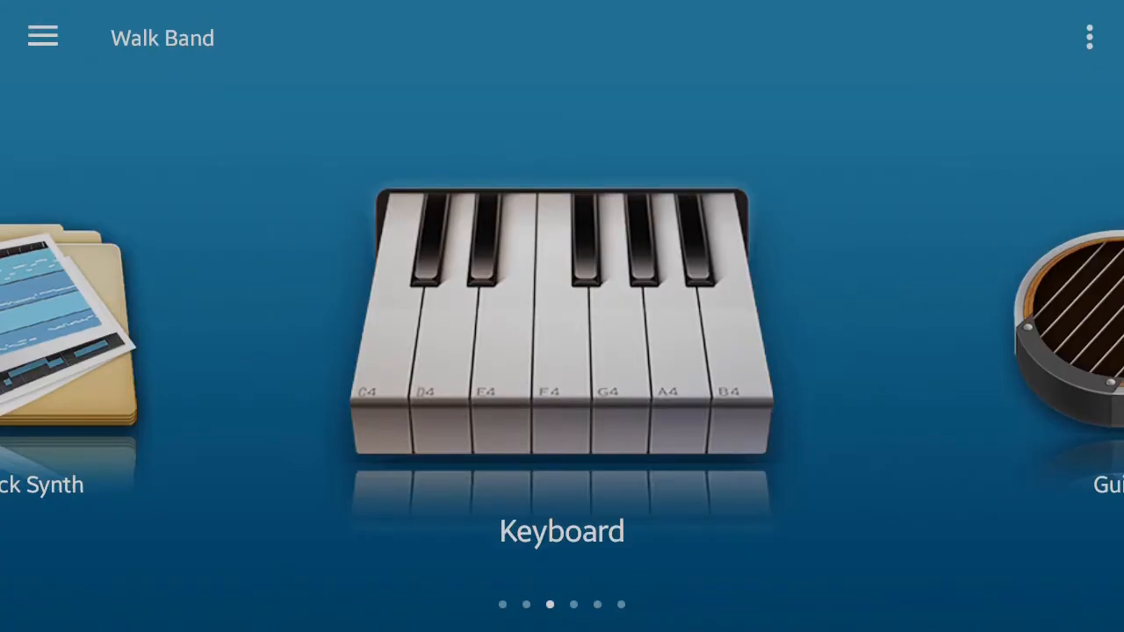
left_click(43, 36)
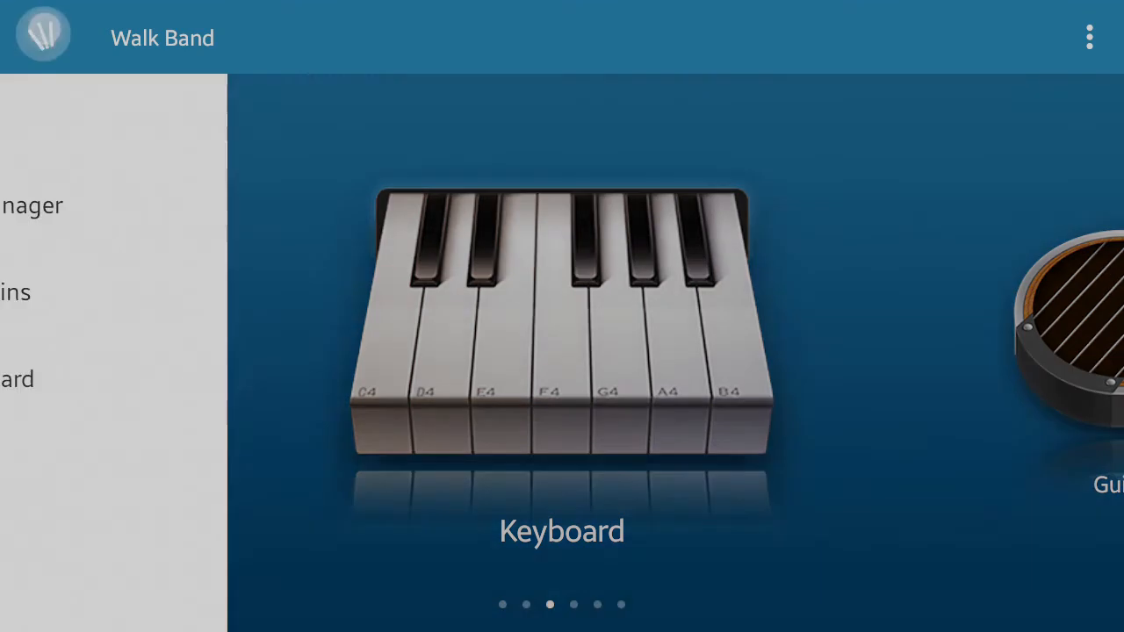
Open Records Manager and its Keyboards Recordings list showing the Example MIDI file.
left_click(42, 37)
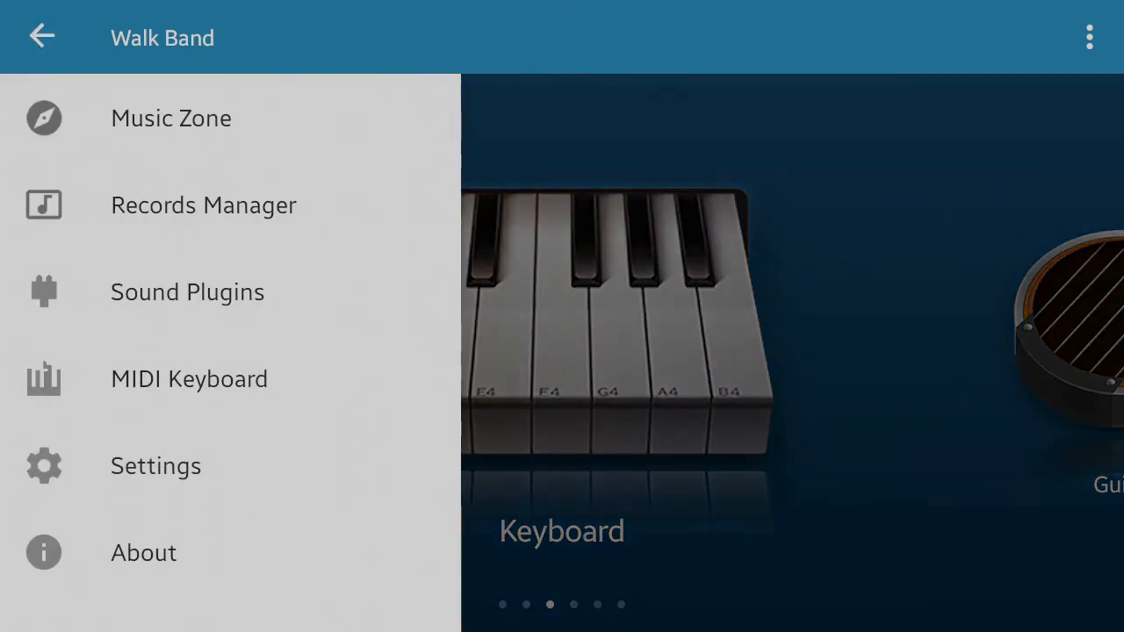
left_click(203, 203)
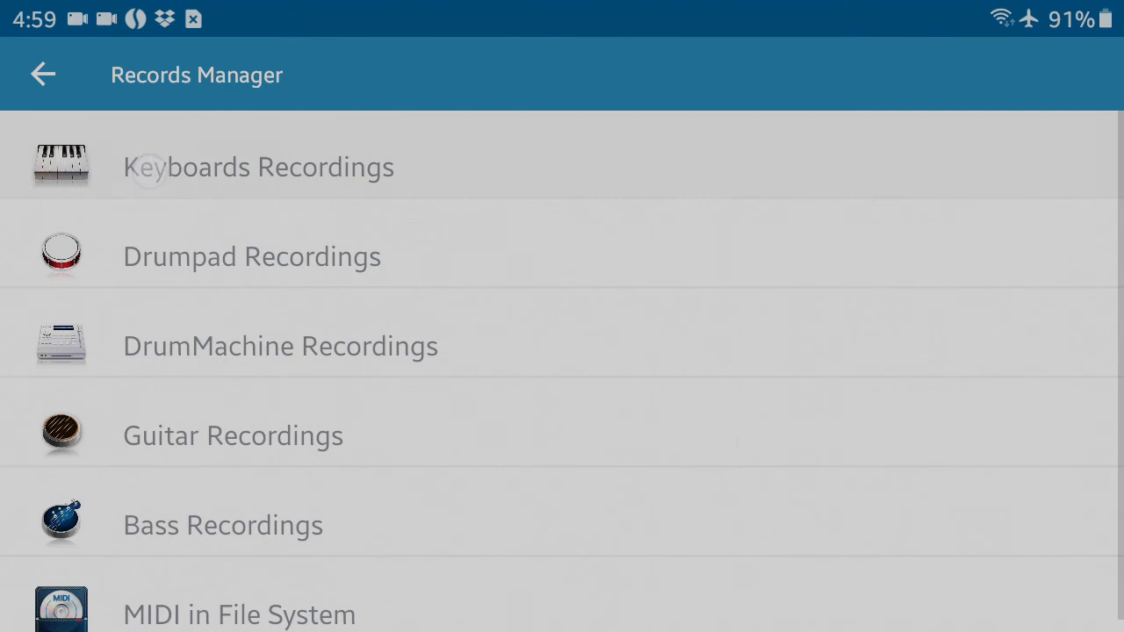
left_click(259, 167)
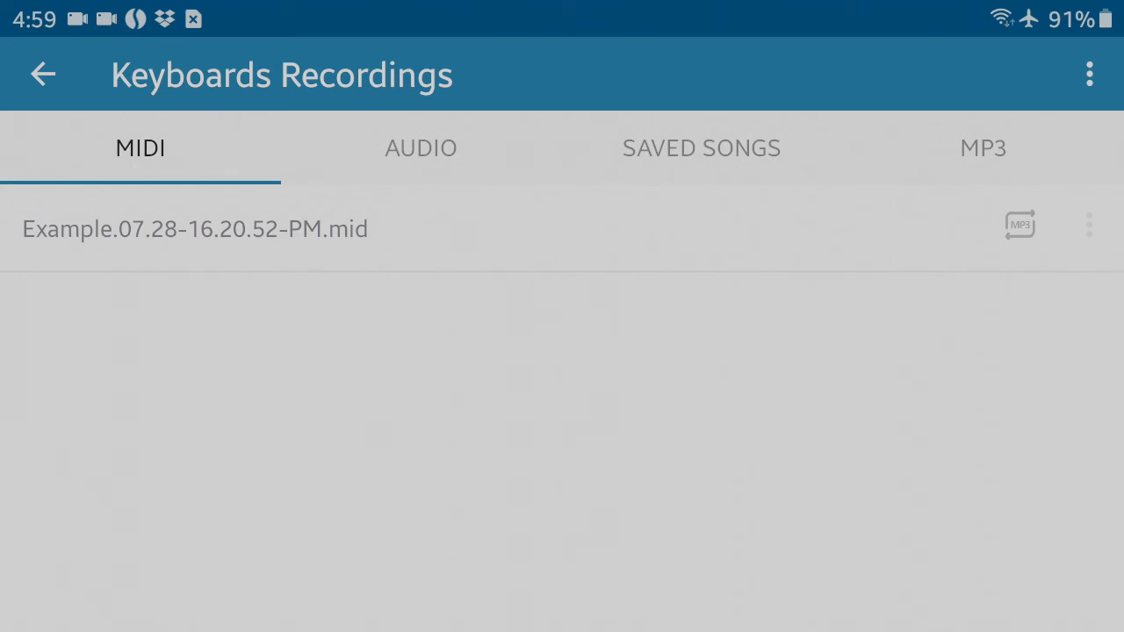
Browse the AUDIO recordings (AAC file) and the empty SAVED SONGS list, returning to MIDI.
left_click(421, 148)
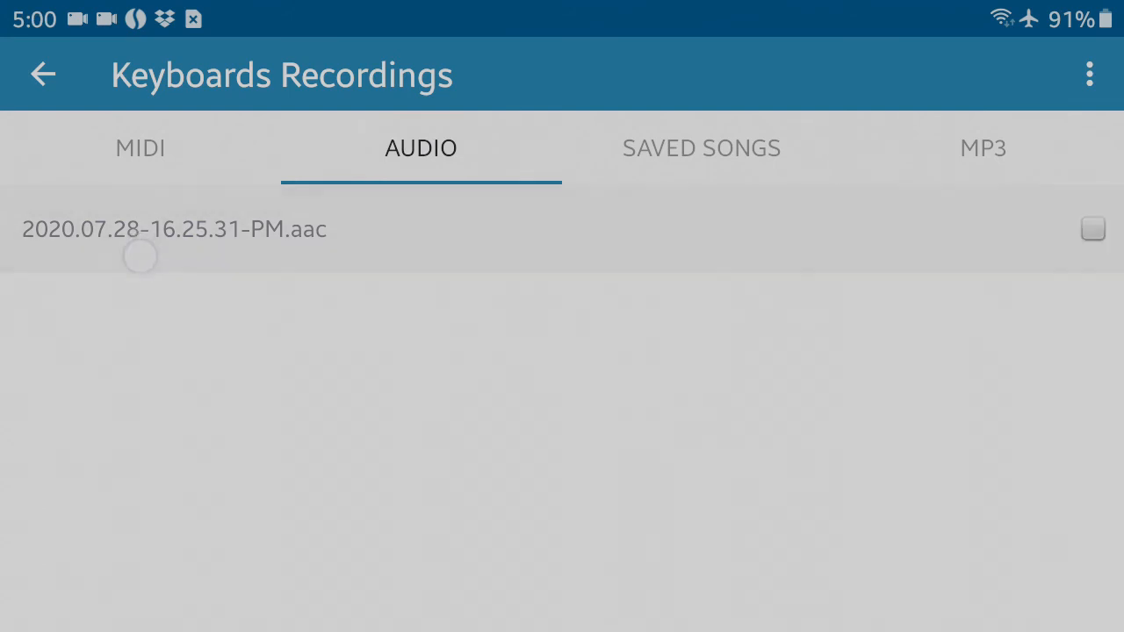
left_click(174, 228)
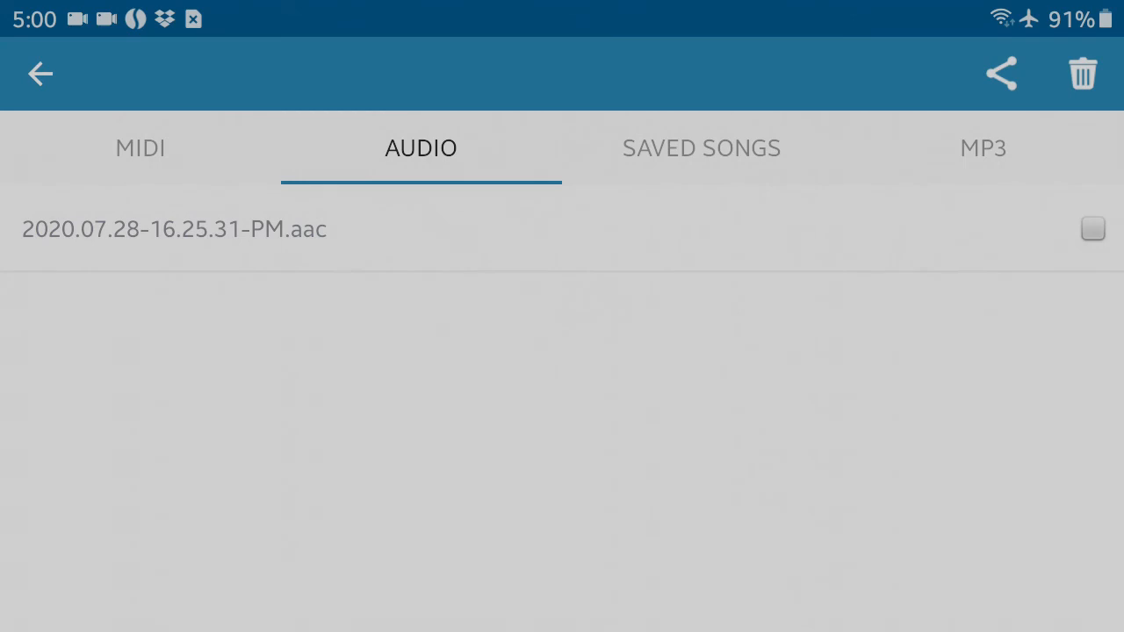
left_click(141, 147)
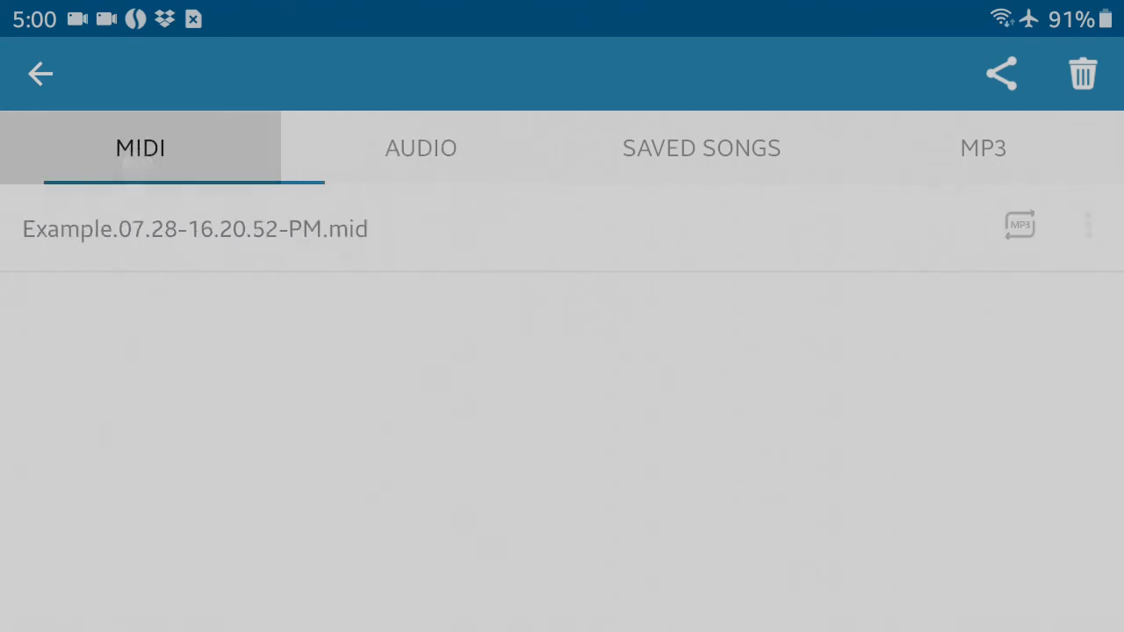
left_click(701, 148)
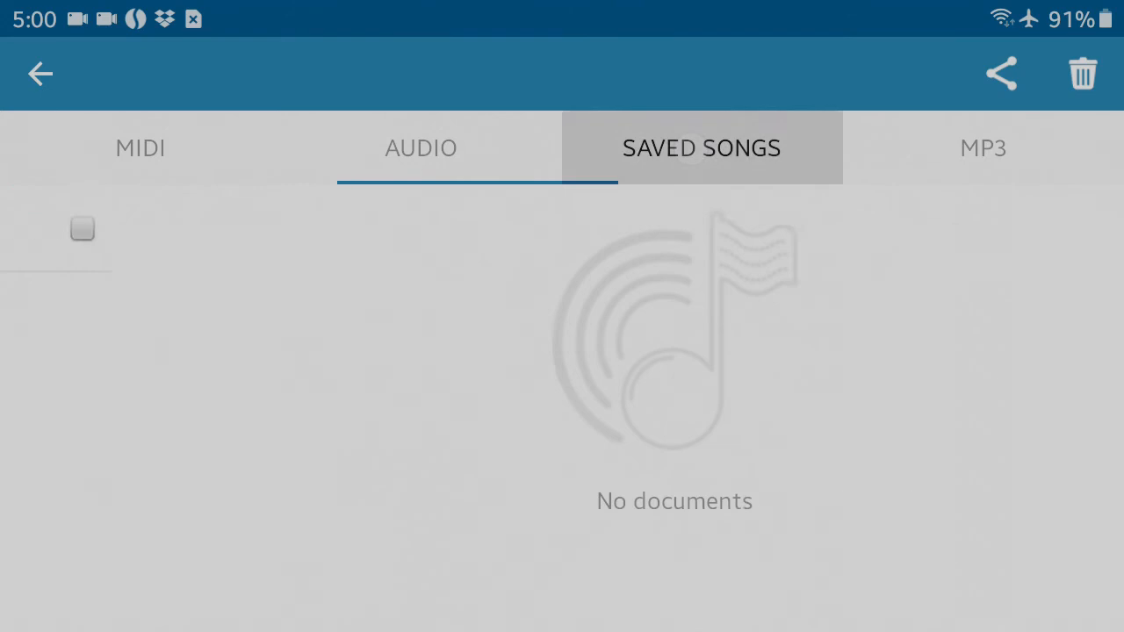
left_click(701, 148)
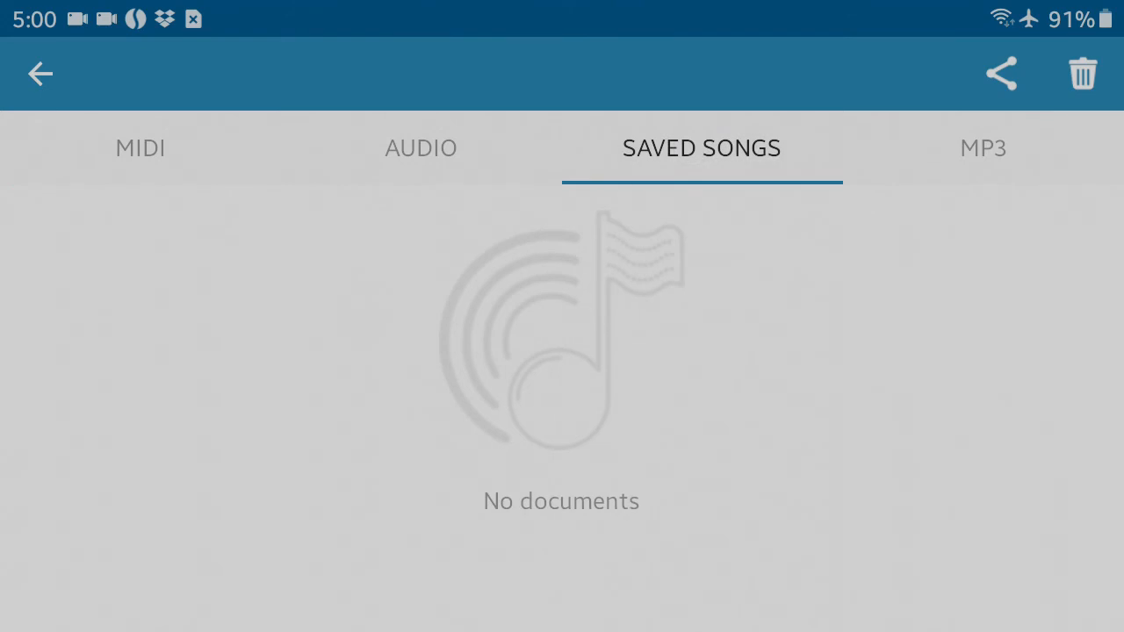
left_click(984, 147)
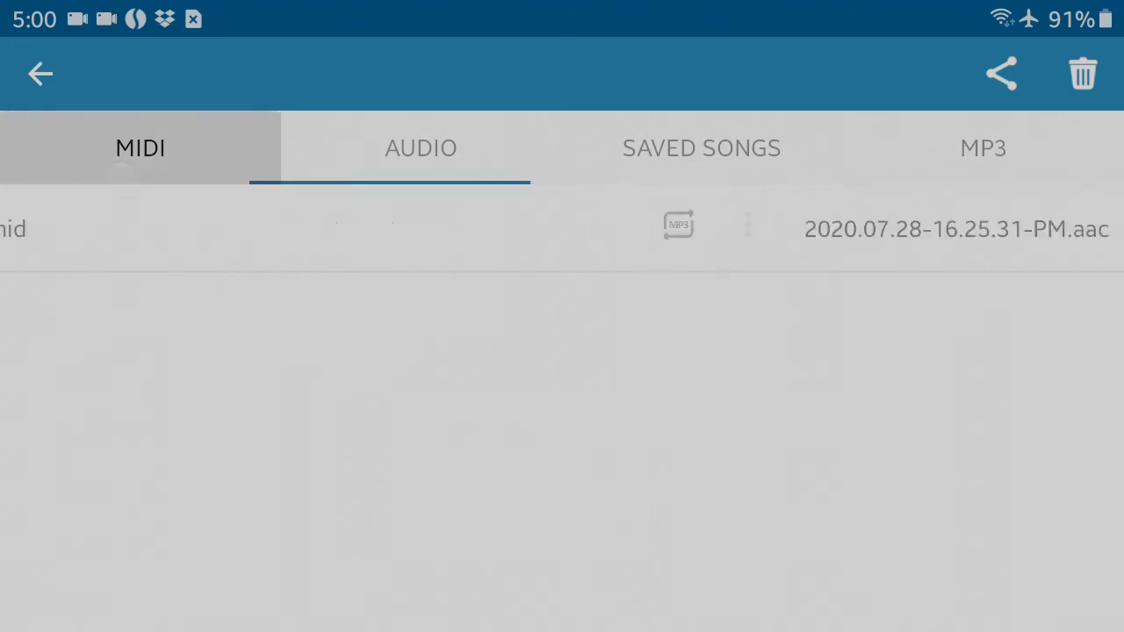
Convert the Example MIDI recording to MP3 and show Example.07.28-16.20.52-PM.mp3 in the MP3 list.
left_click(140, 148)
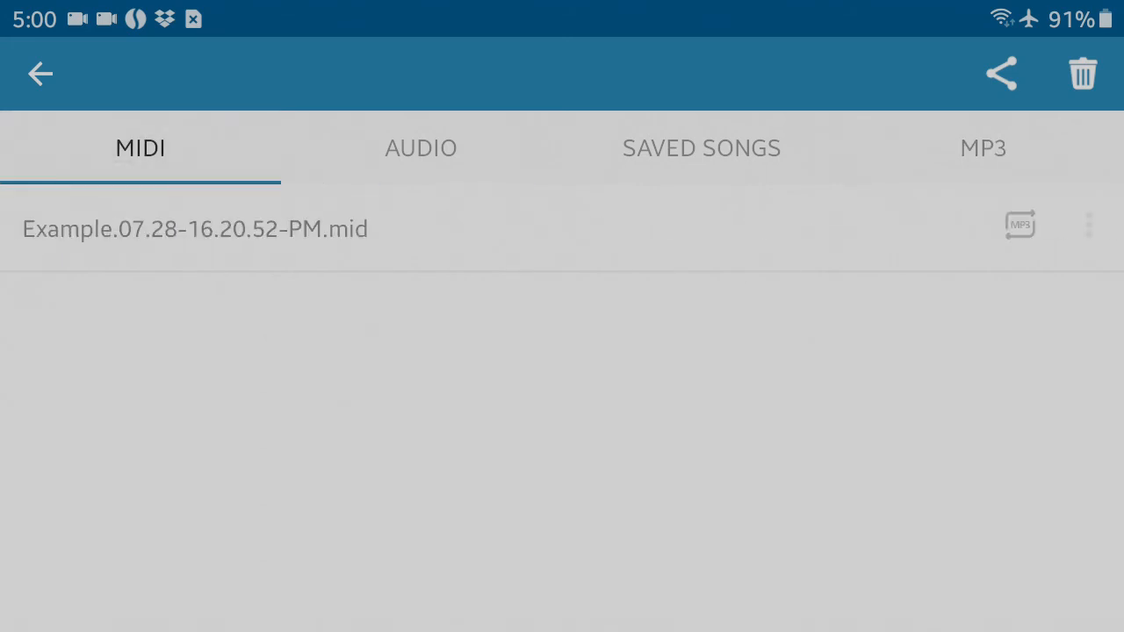
left_click(984, 147)
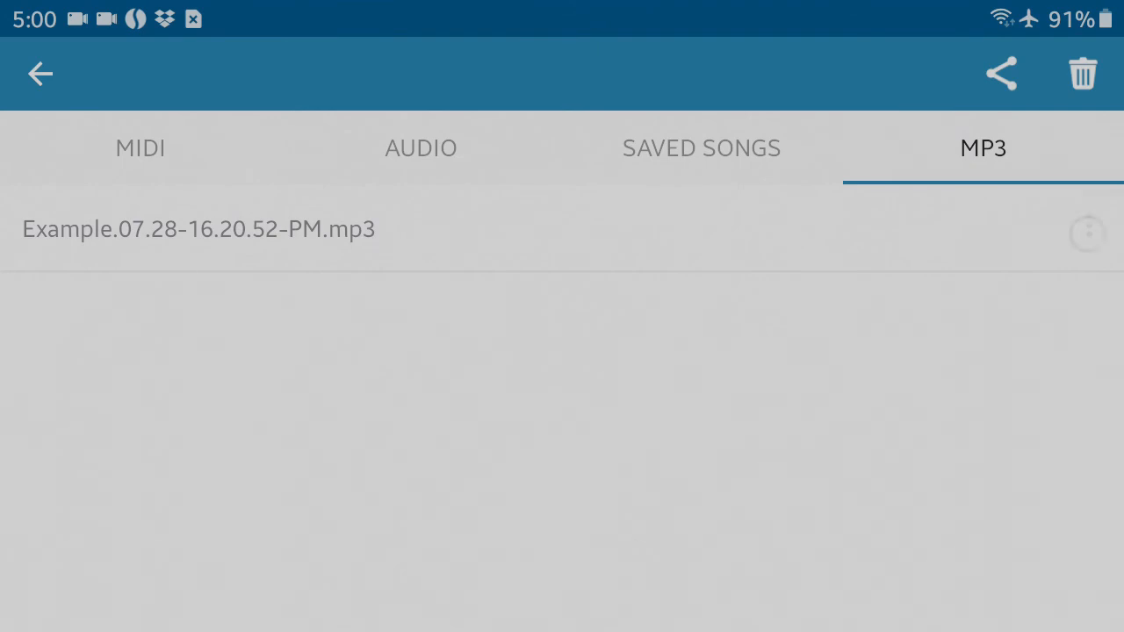
Delete the existing Example MP3 recording and return to the MIDI list.
left_click(1090, 229)
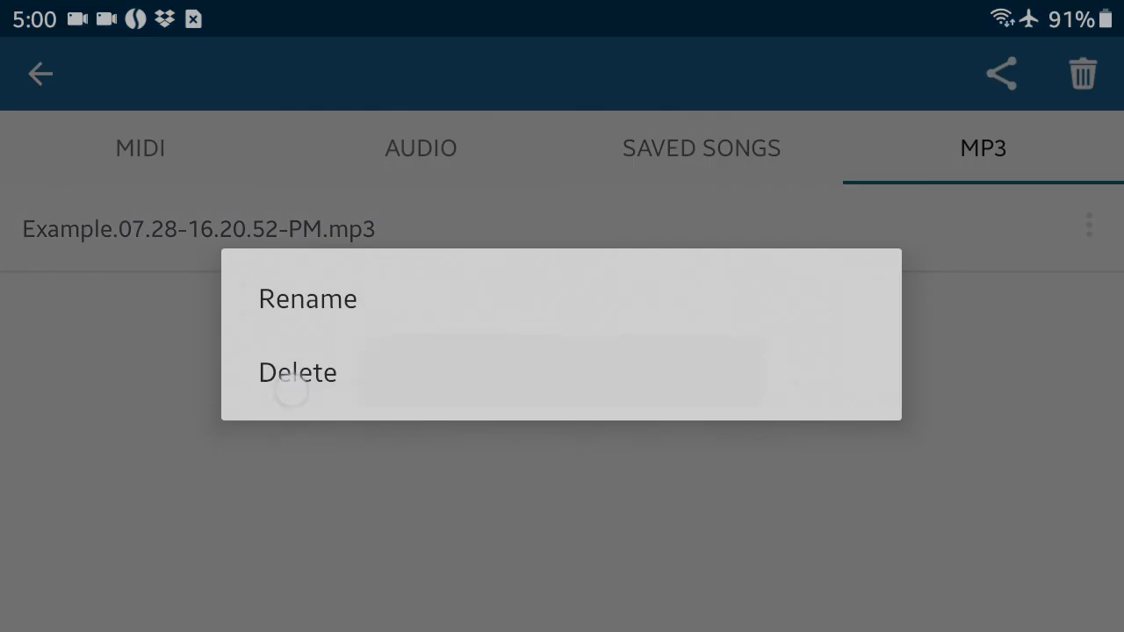
left_click(299, 373)
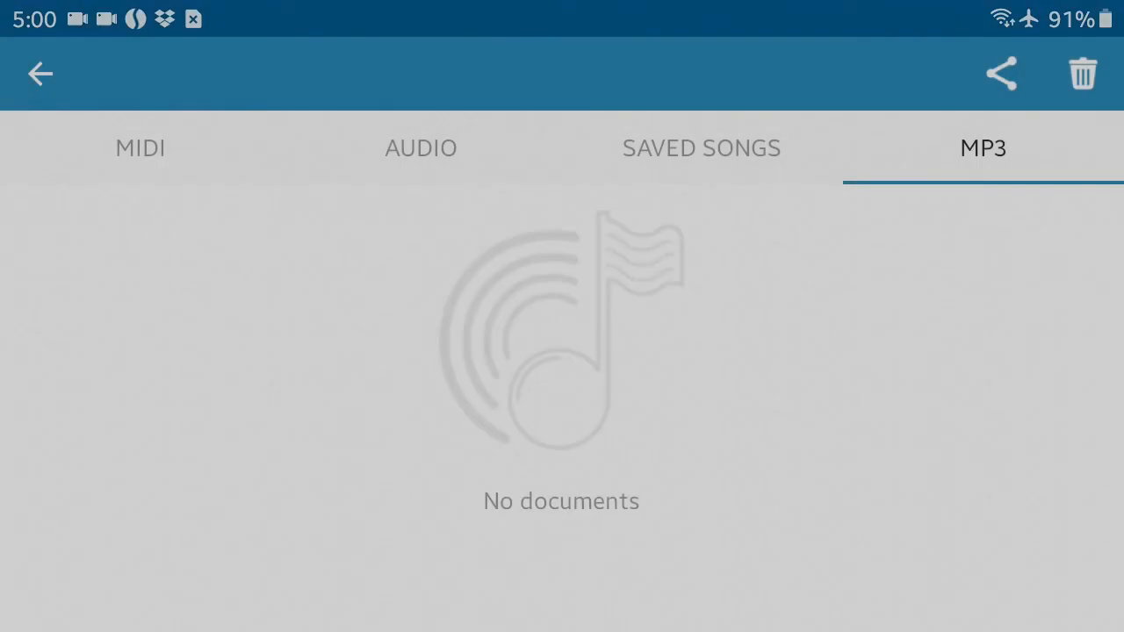
left_click(140, 147)
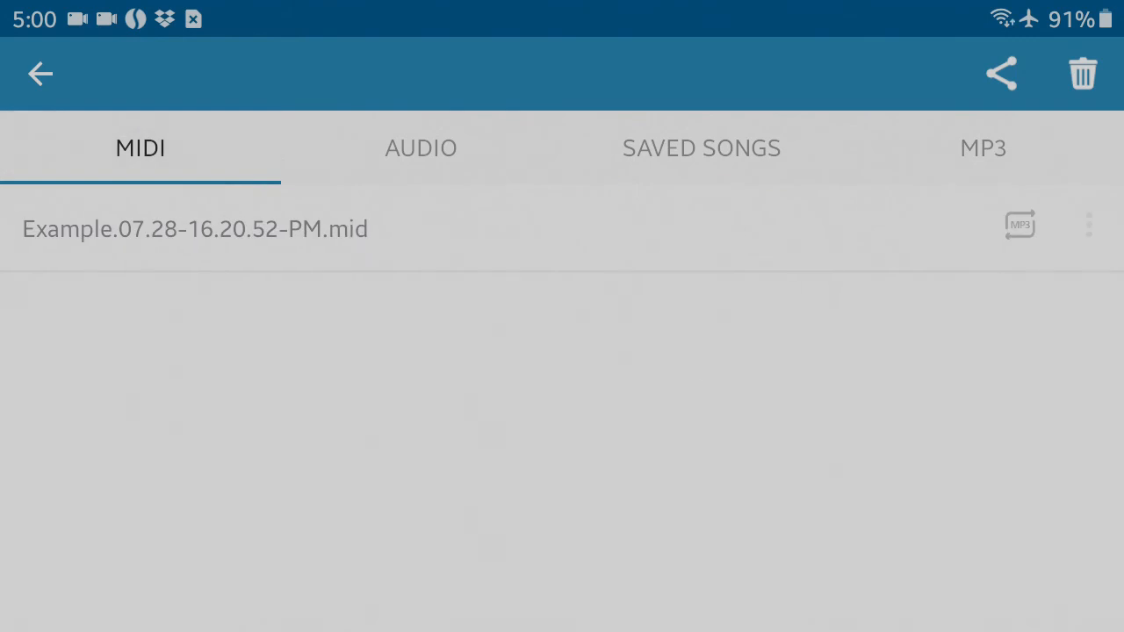
Re-encode Example.07.28-16.20.52-PM.mid to MP3 and show it in the MP3 list.
left_click(1019, 225)
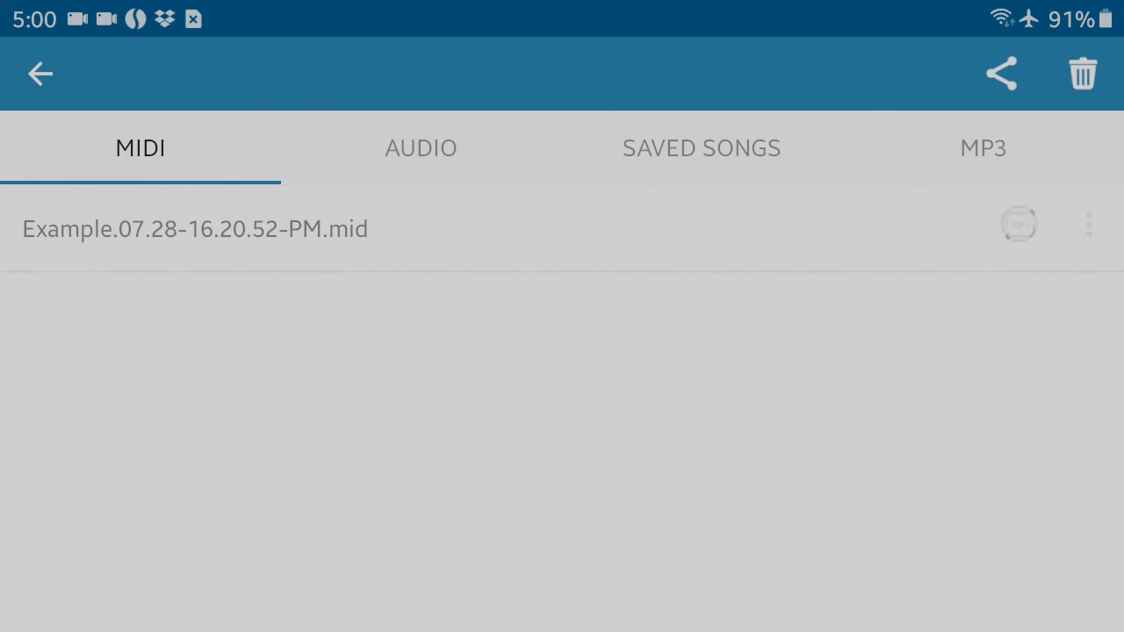
left_click(1019, 225)
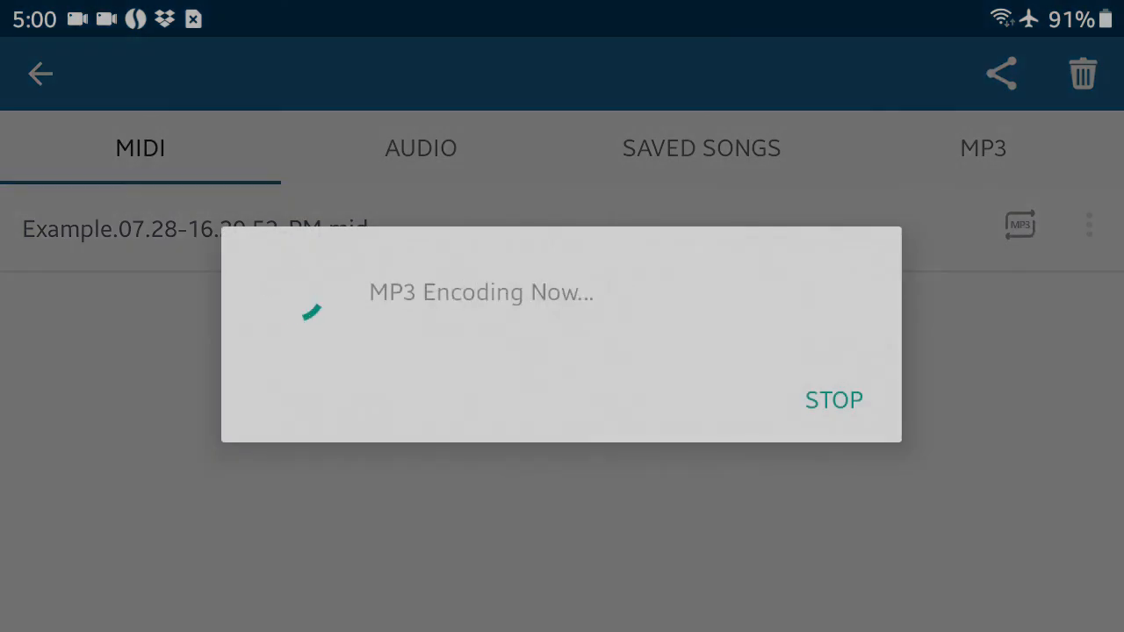
left_click(833, 400)
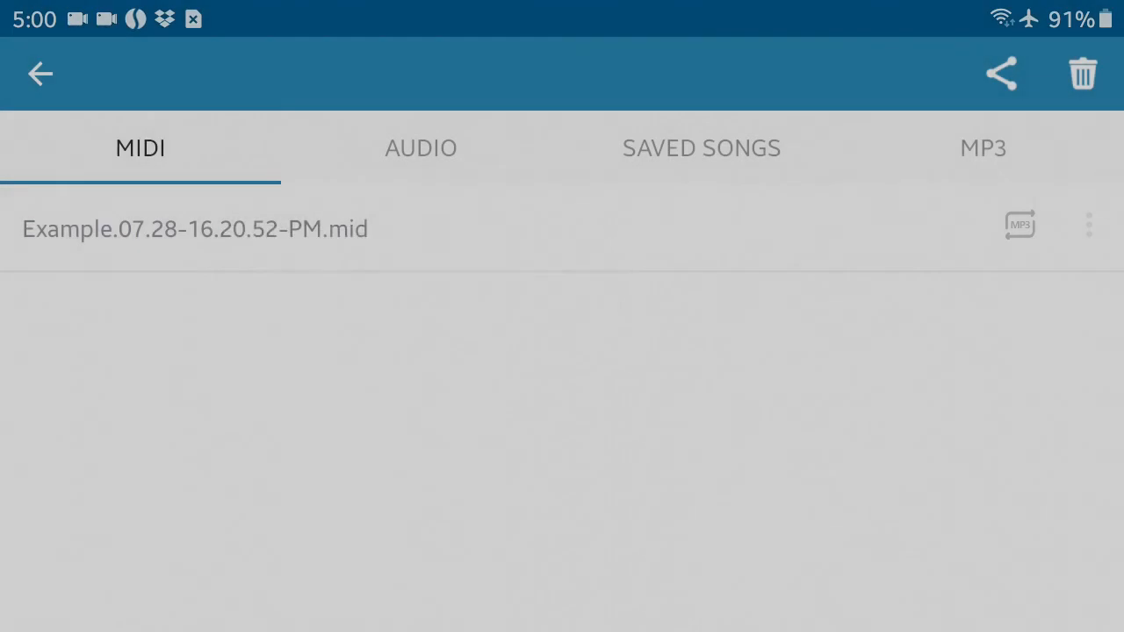
left_click(984, 148)
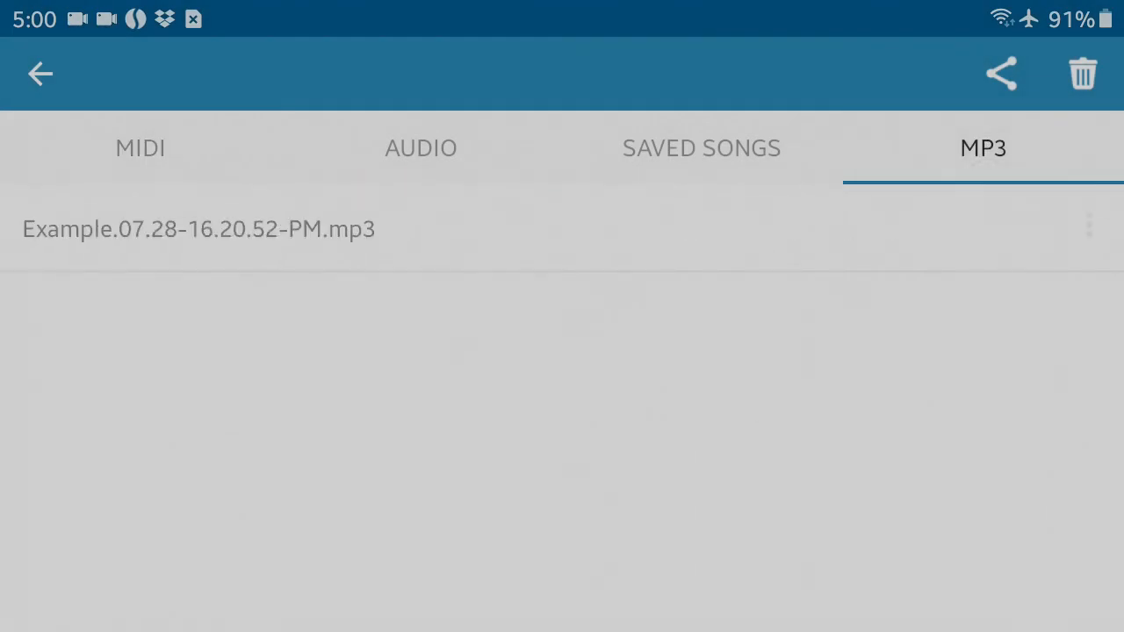
left_click(1001, 74)
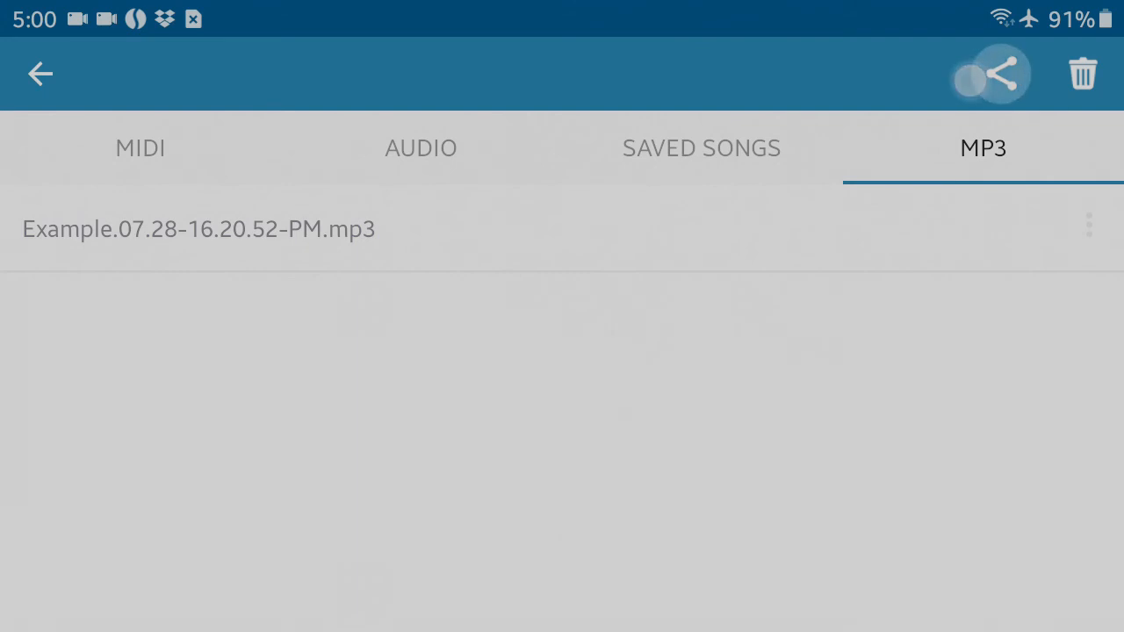
left_click(1001, 74)
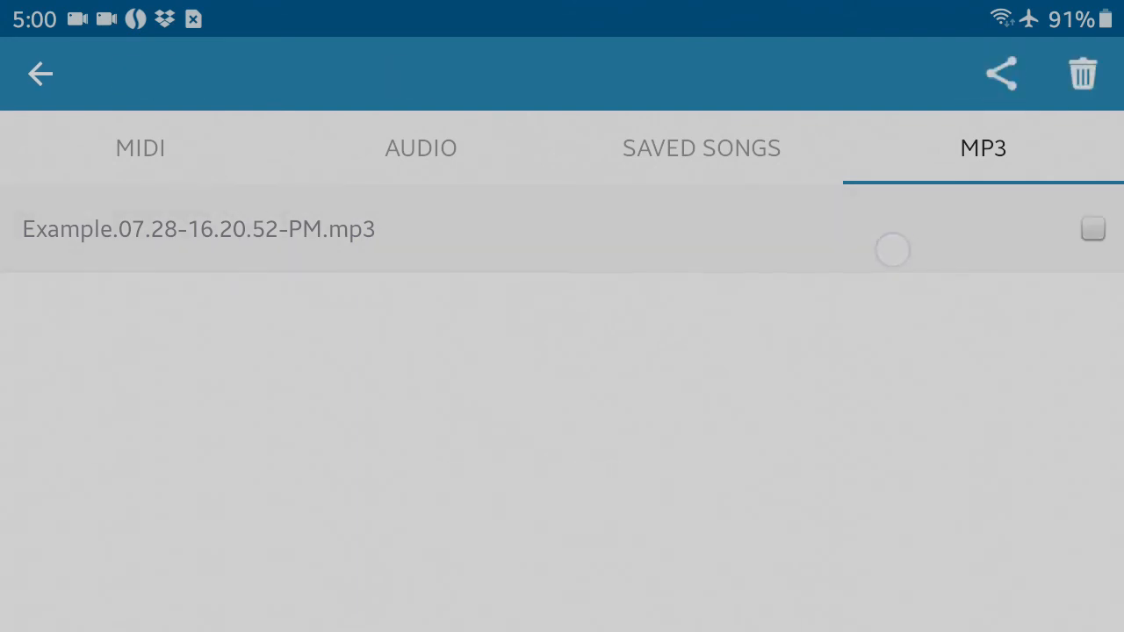
left_click(1093, 228)
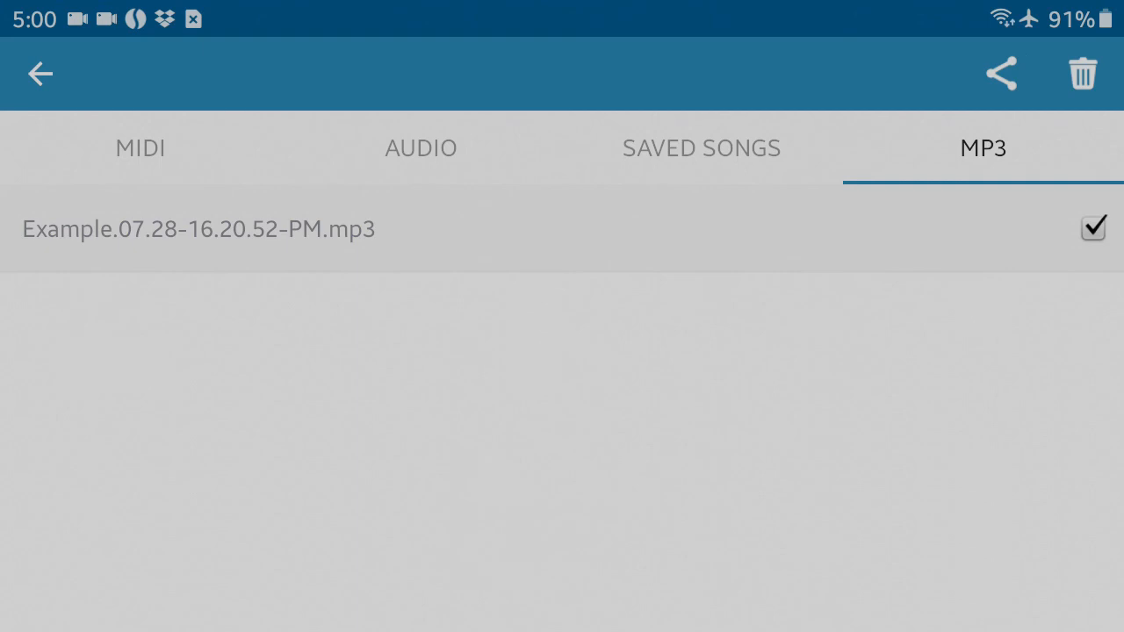
left_click(1093, 229)
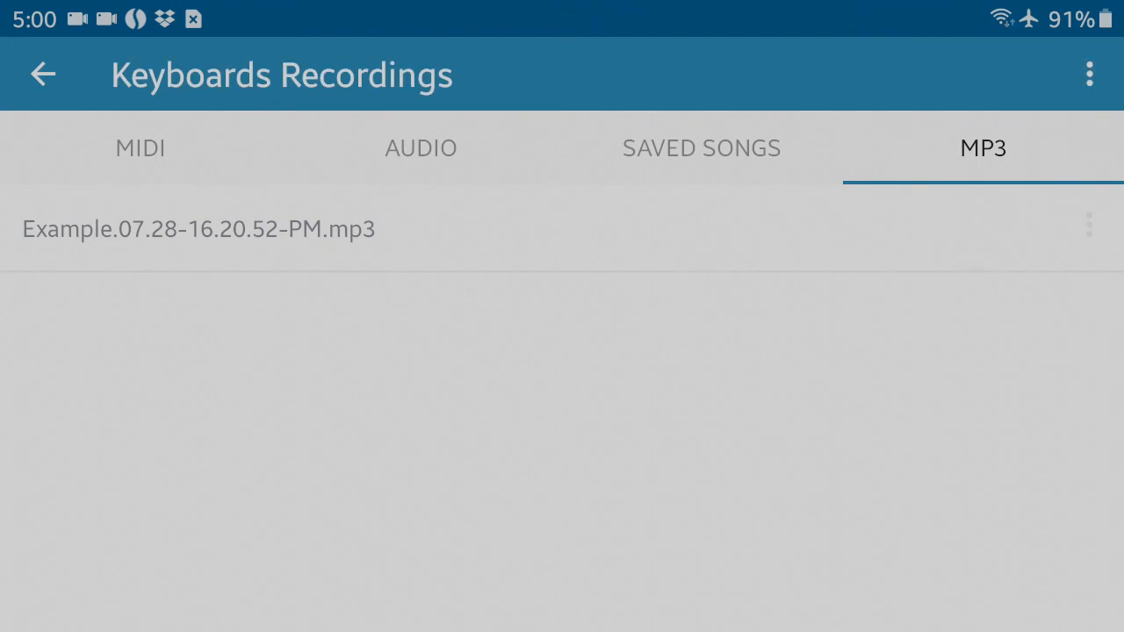
left_click(1089, 74)
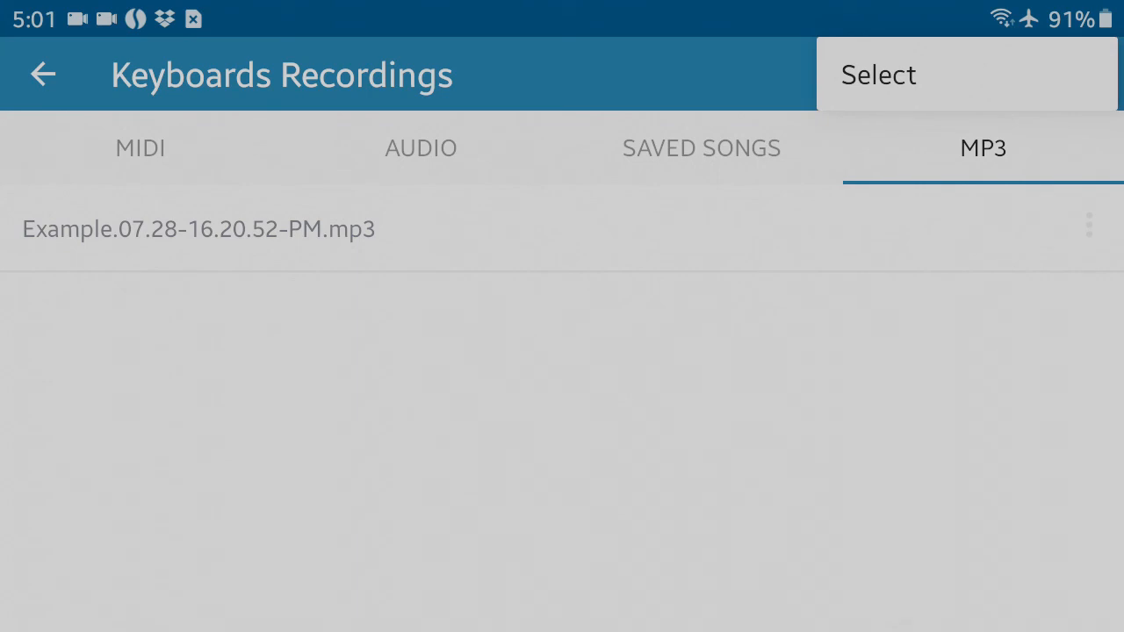
left_click(878, 74)
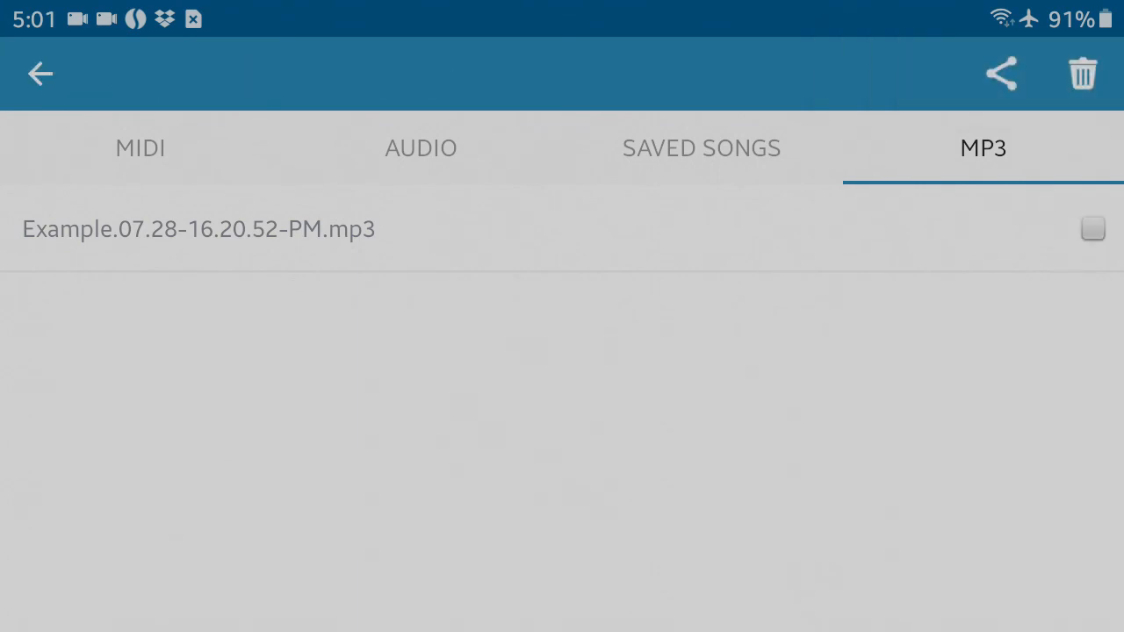
left_click(1092, 228)
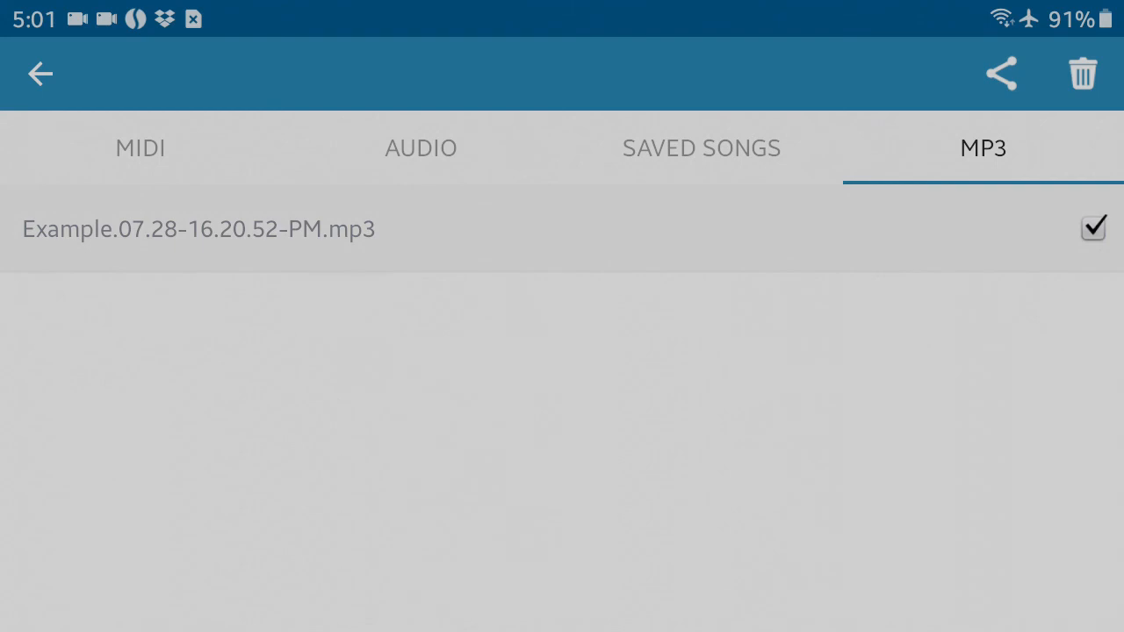
left_click(1093, 229)
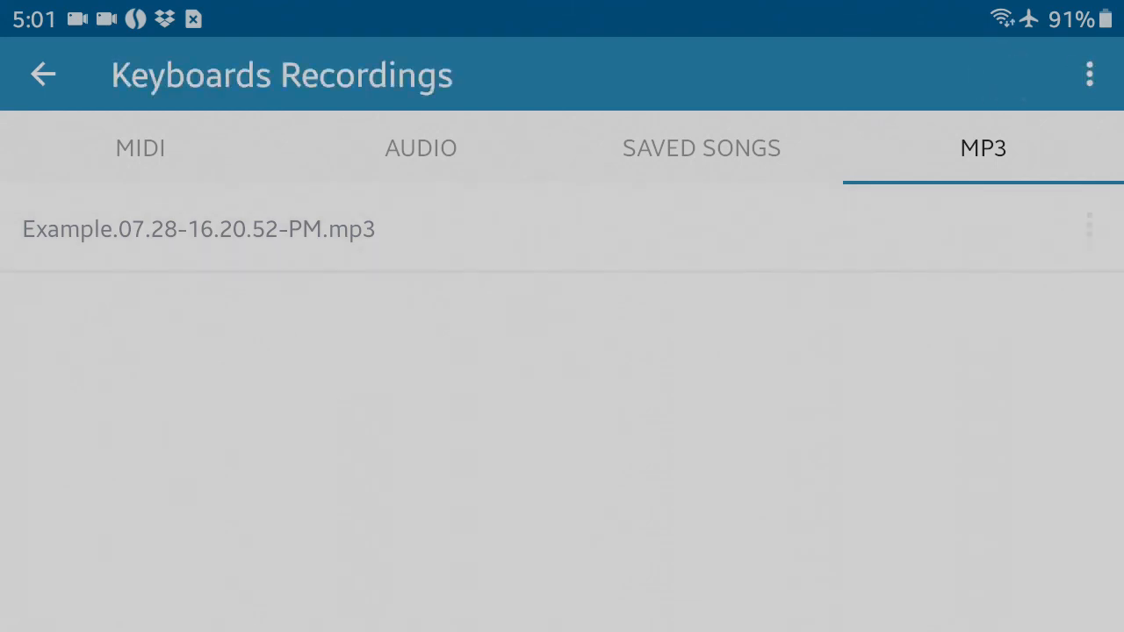
left_click(1089, 225)
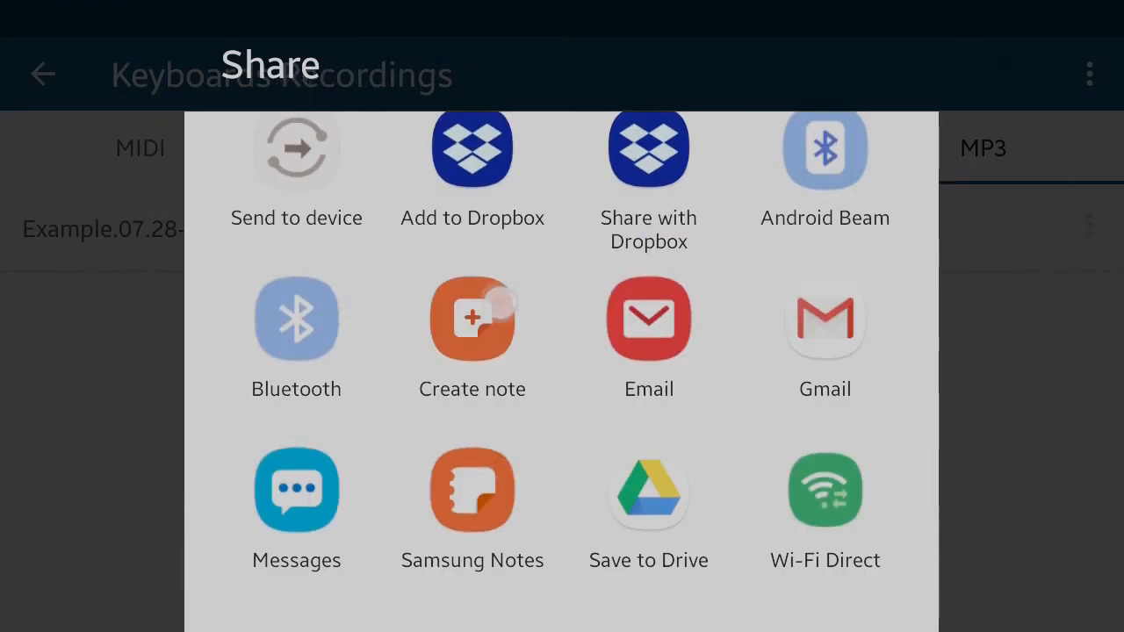
scroll("up", 3)
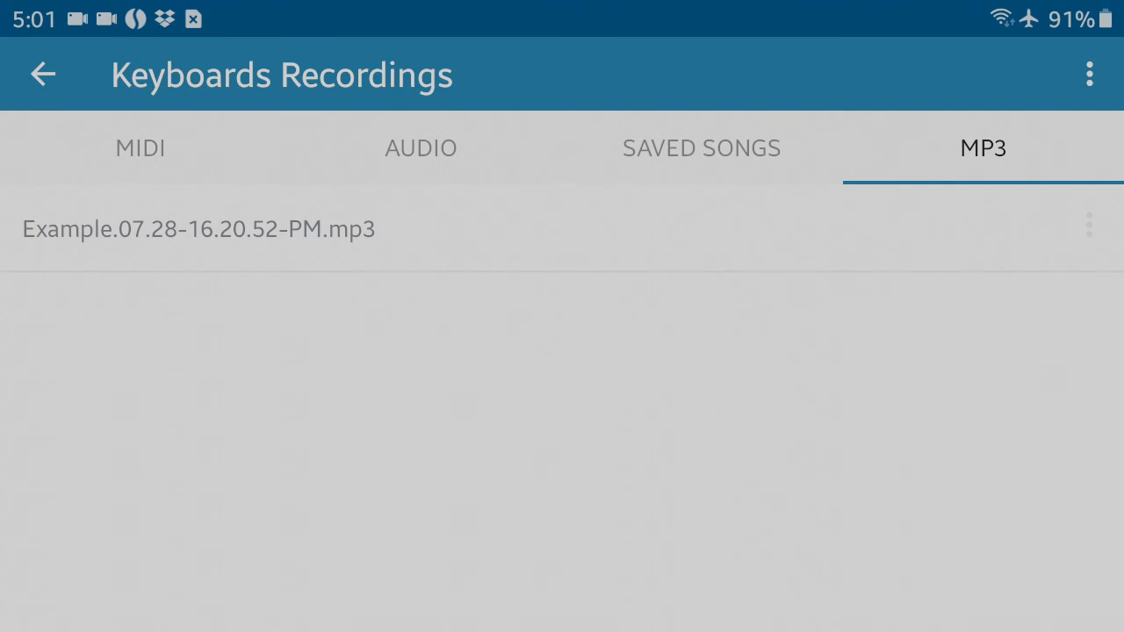
Leave Walk Band for the home screen and launch My Files from the Samsung folder.
left_click(42, 74)
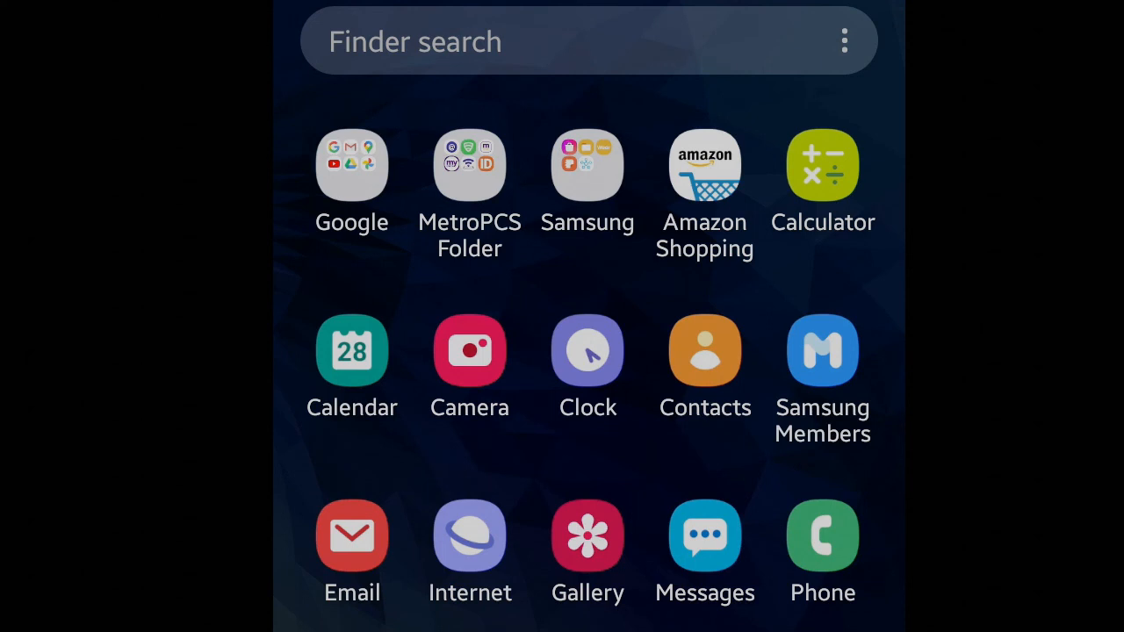
left_click(586, 165)
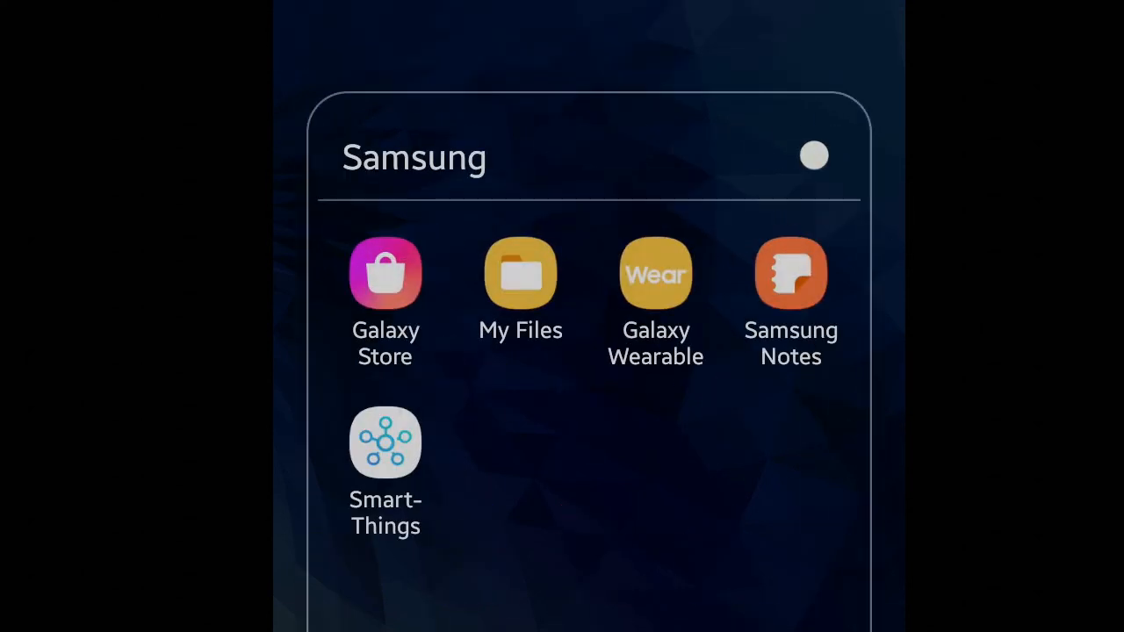
left_click(520, 274)
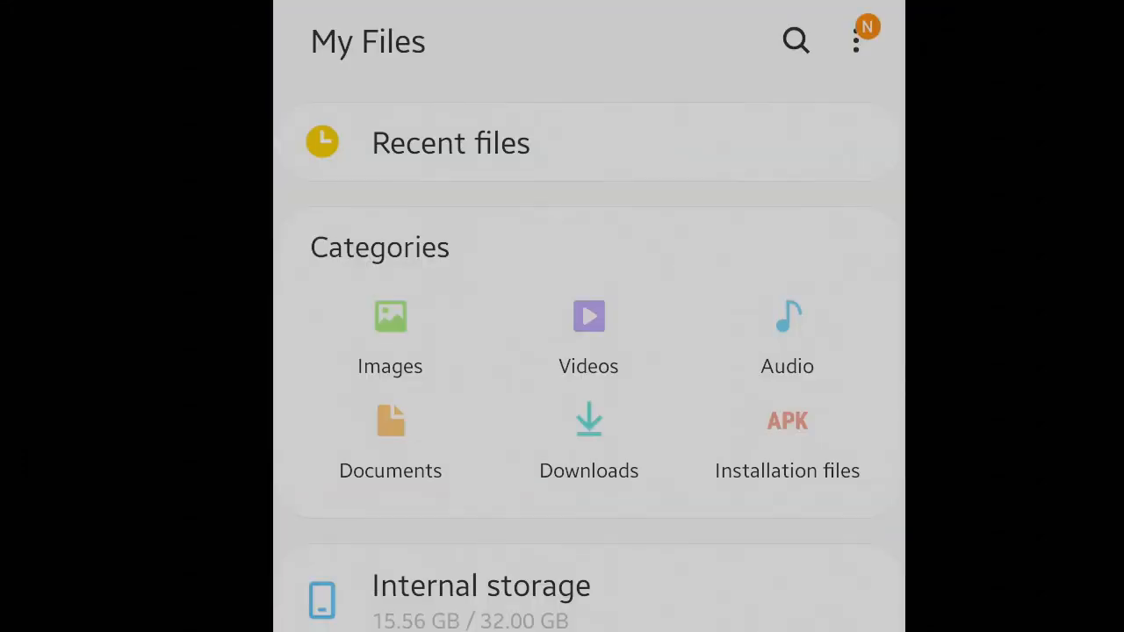
Open Internal storage and scroll down to the Ringtones, Samsung, SmartThings and Snapseed folders.
left_click(481, 587)
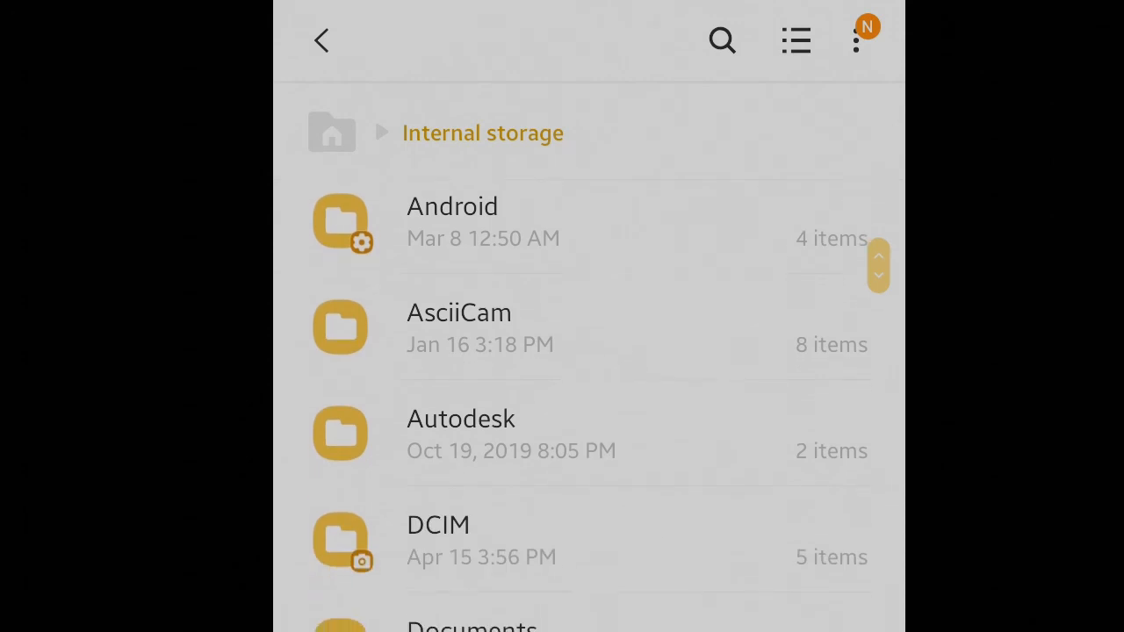
scroll("down", 3)
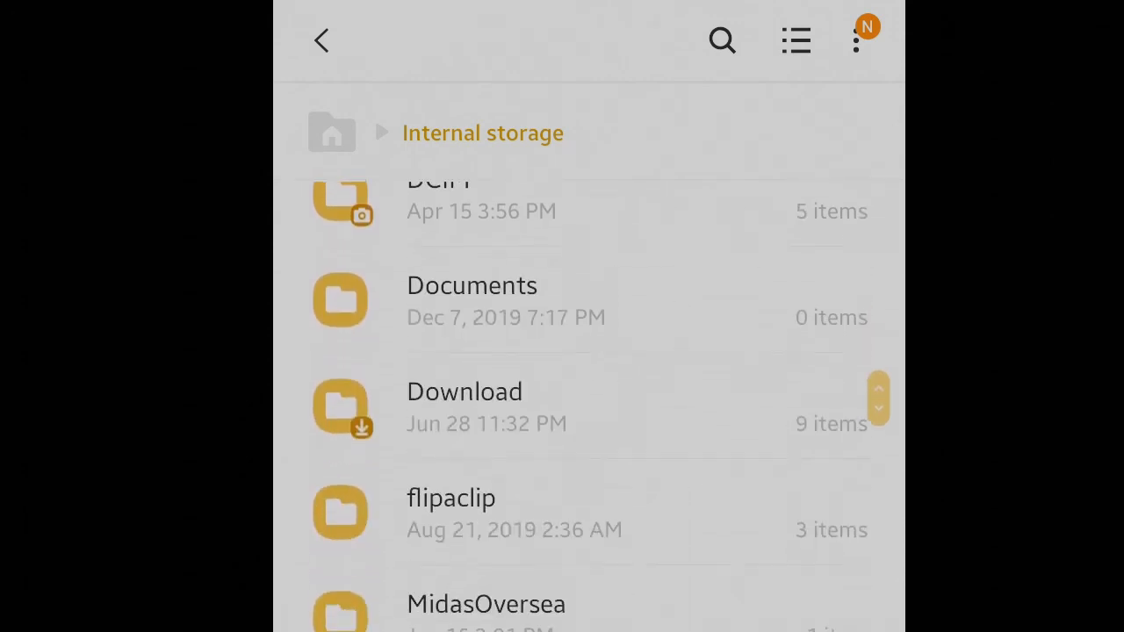
scroll("down", 3)
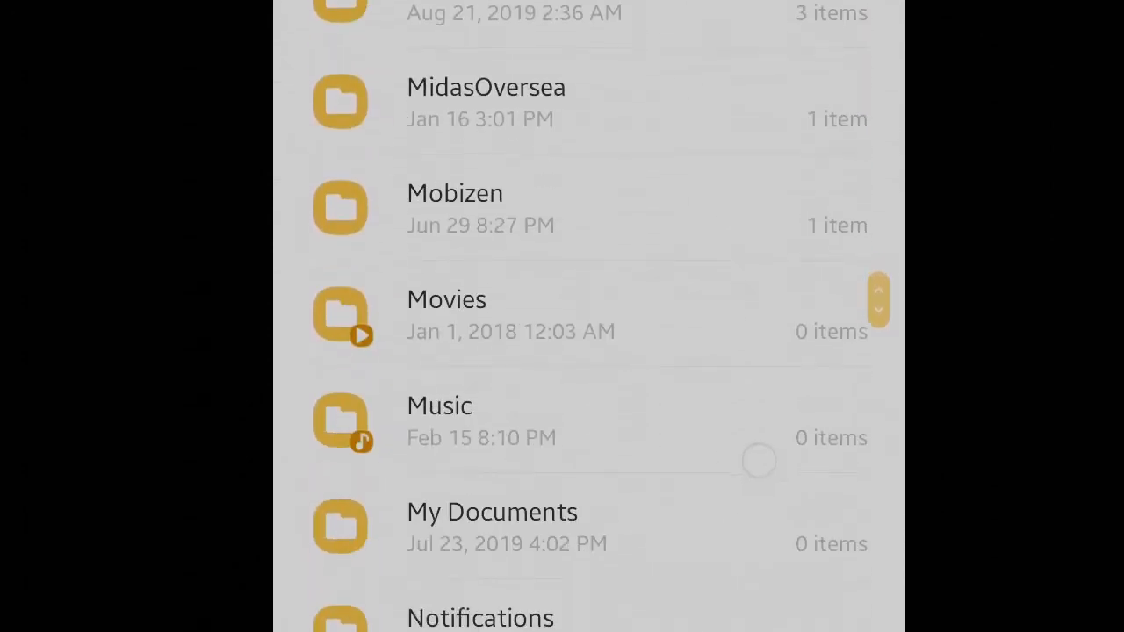
scroll("down", 3)
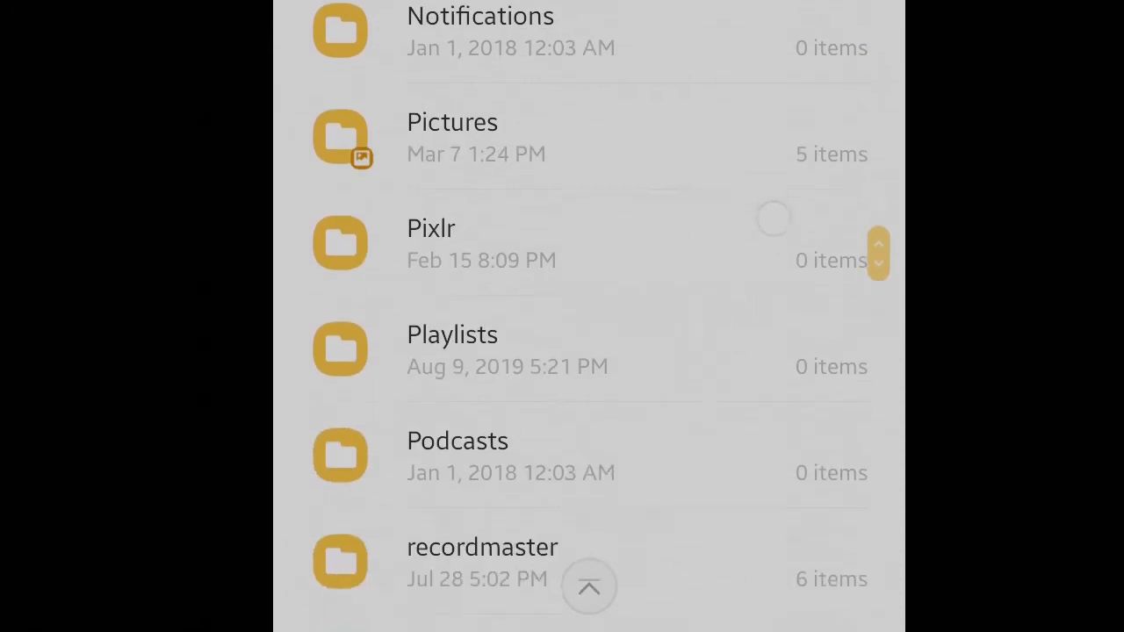
scroll("down", 3)
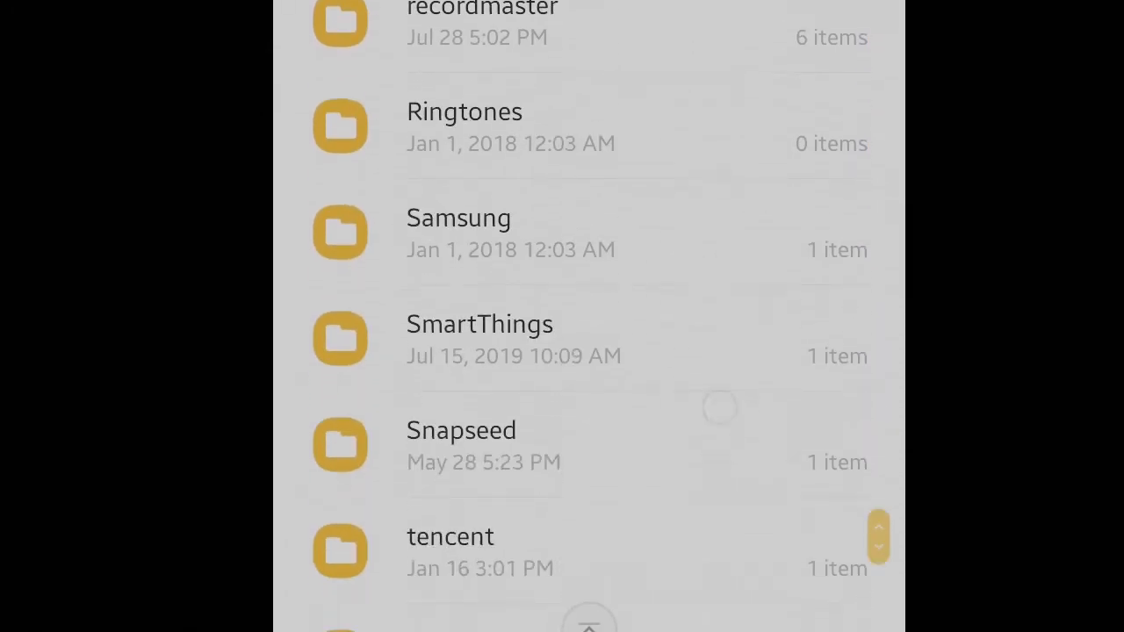
scroll("down", 3)
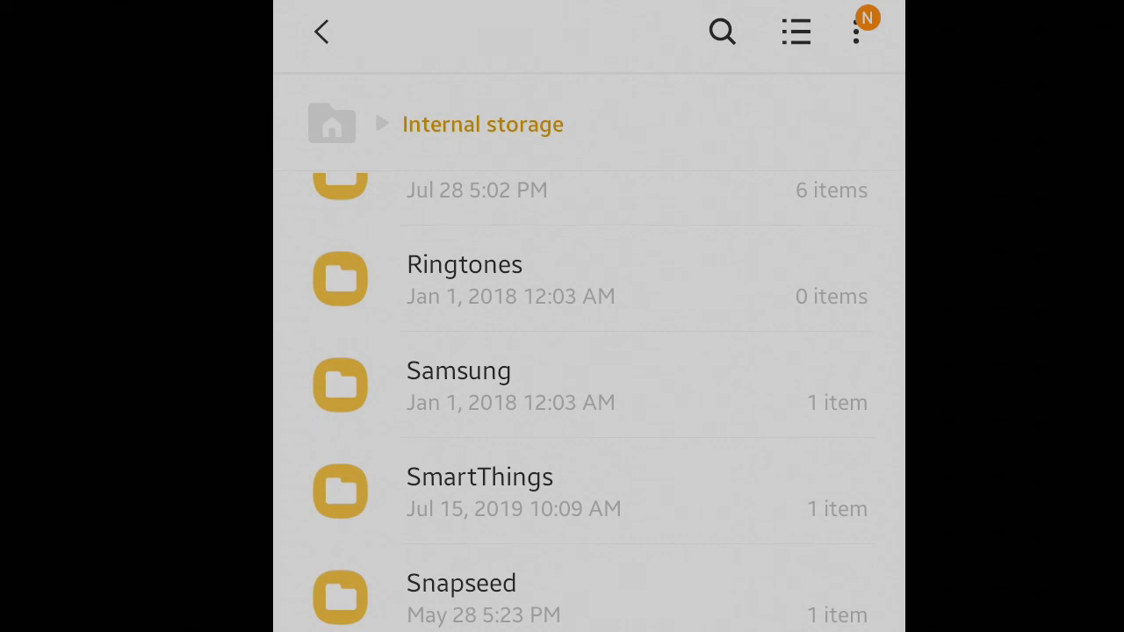